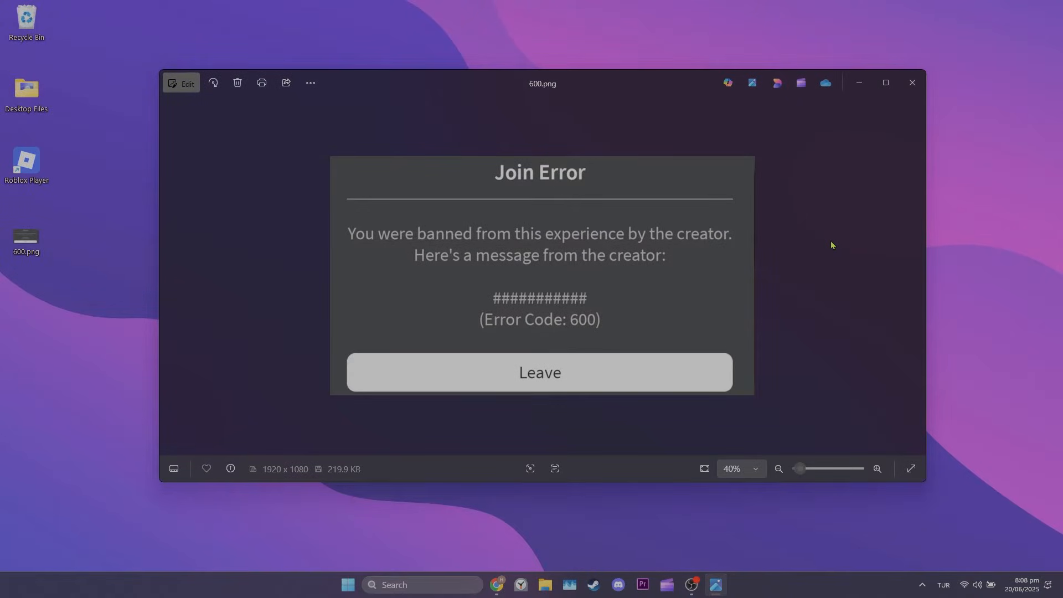
{"action": "mouse_move", "coordinate": [583, 334]}
{"action": "type", "text": "%localappdata%"}
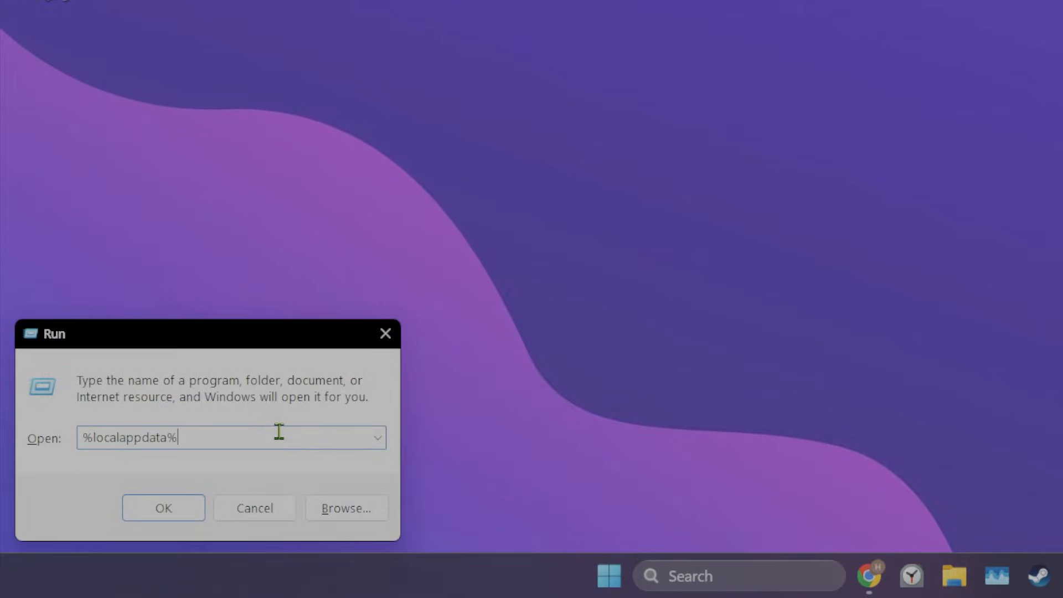
- Run %localappdata% from the Run dialog to open the Local AppData folder
{"action": "left_click", "coordinate": [163, 508]}
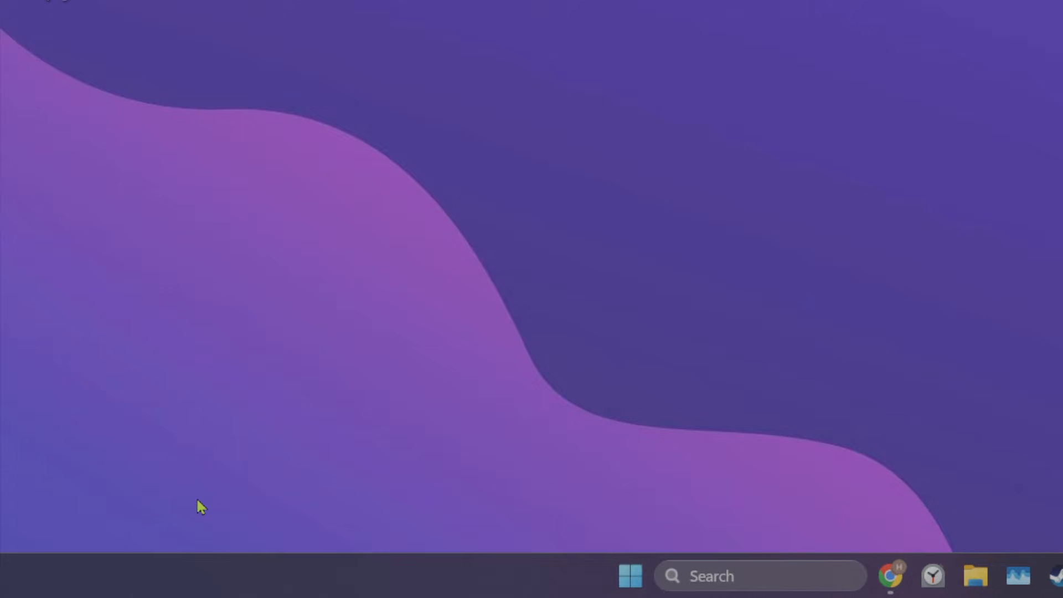
{"action": "left_click", "coordinate": [977, 576]}
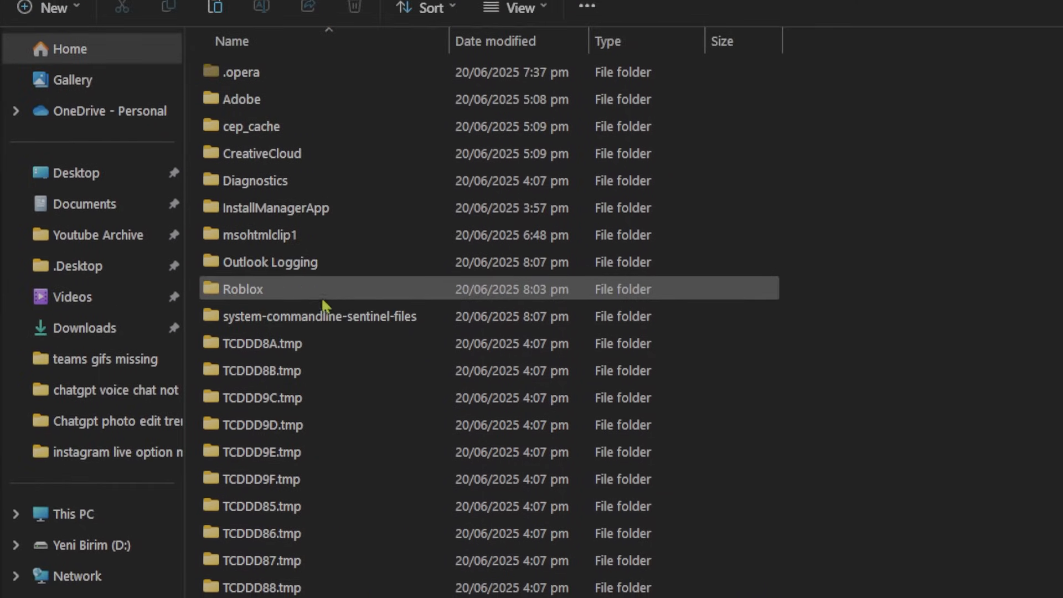
- Right-click the Roblox folder in Local AppData and delete it
{"action": "right_click", "coordinate": [243, 289]}
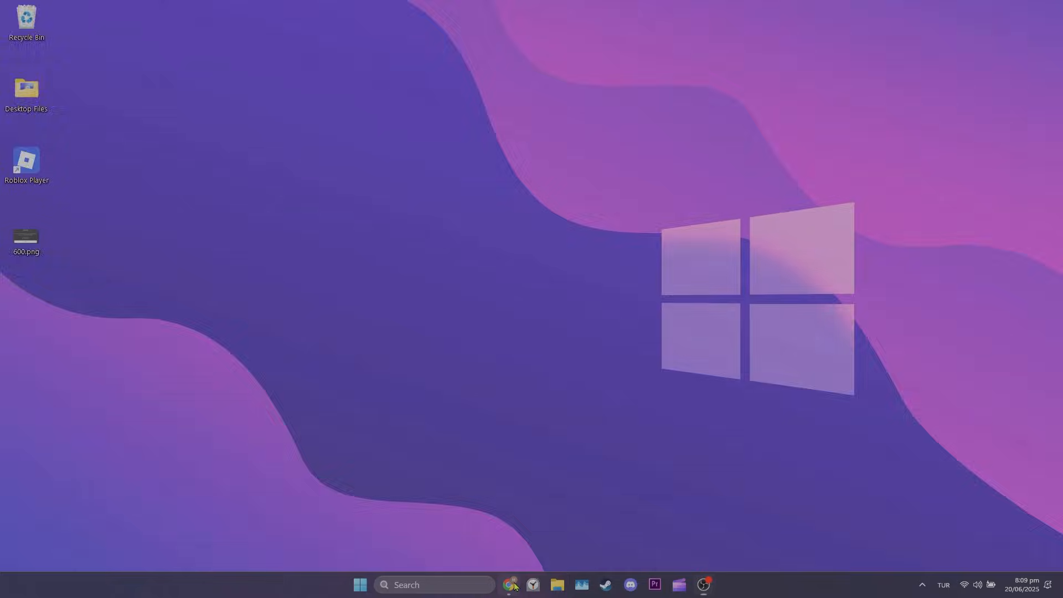
- Launch Chrome from the taskbar and go to Settings via the three-dot menu
{"action": "left_click", "coordinate": [508, 585]}
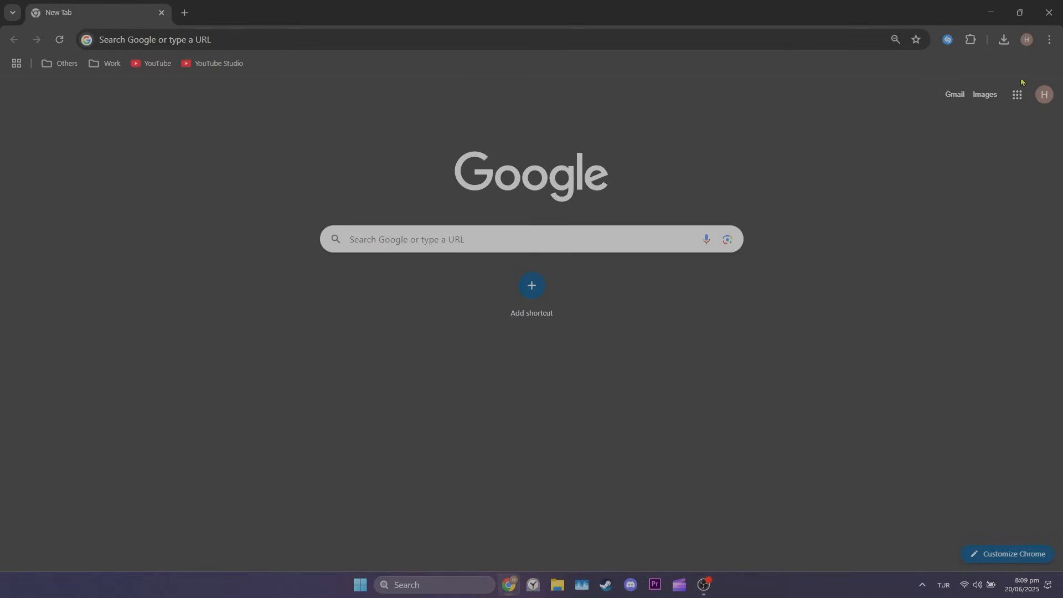
{"action": "left_click", "coordinate": [1049, 40]}
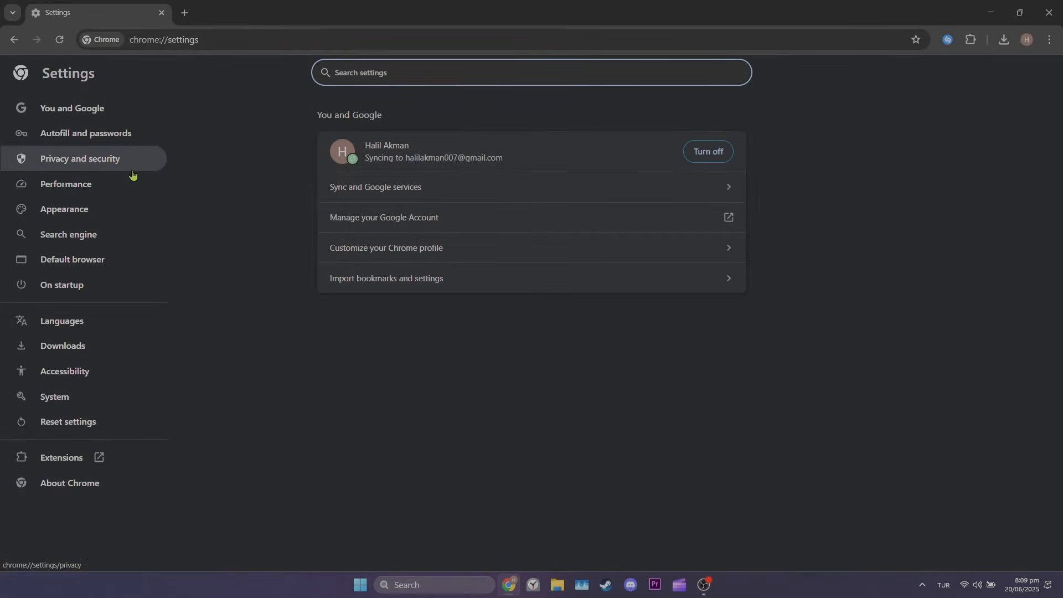
- Find roblox.com under all site data by searching 'roblox' and delete it
{"action": "left_click", "coordinate": [80, 158]}
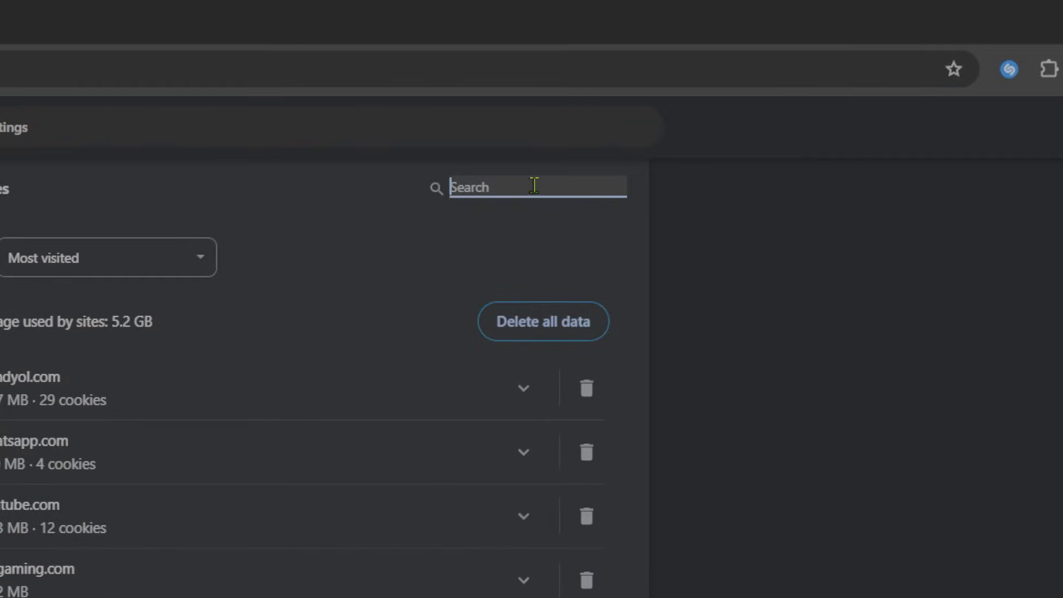
{"action": "type", "text": "roblox"}
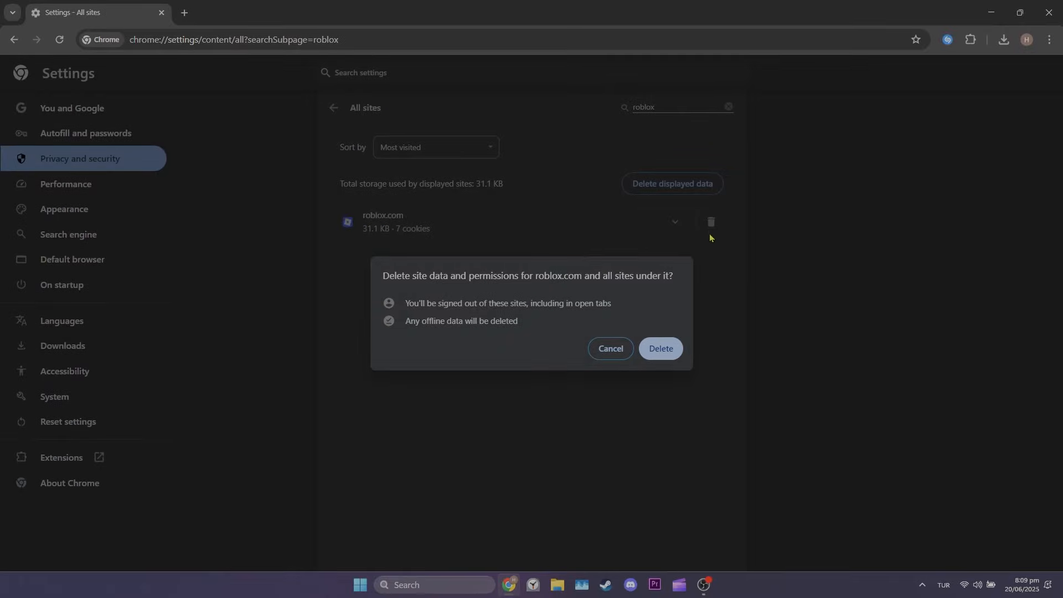
{"action": "left_click", "coordinate": [660, 348]}
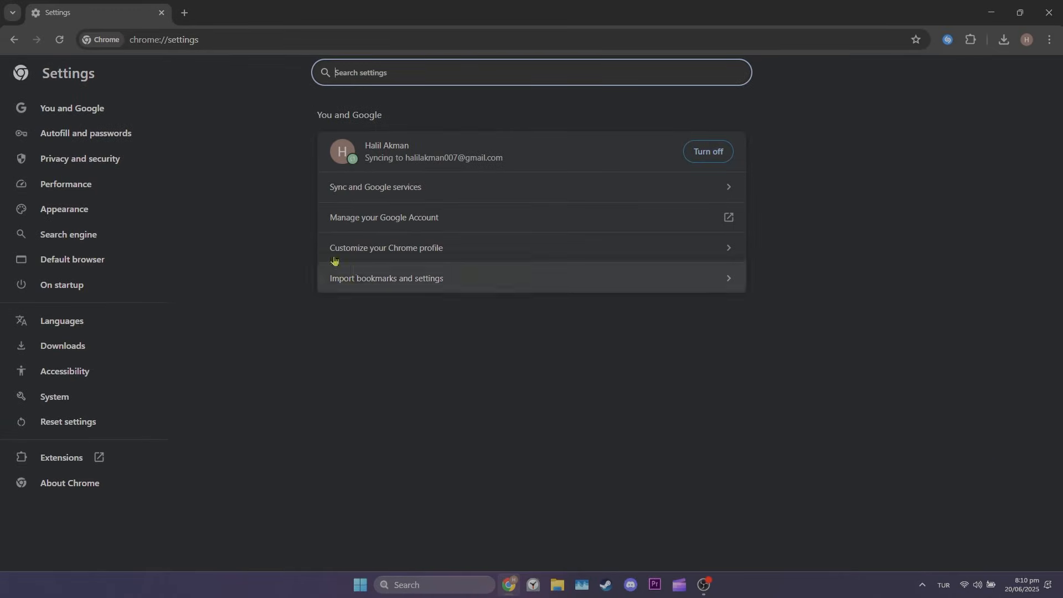
- Select Privacy and security in the Chrome Settings sidebar
{"action": "left_click", "coordinate": [79, 159]}
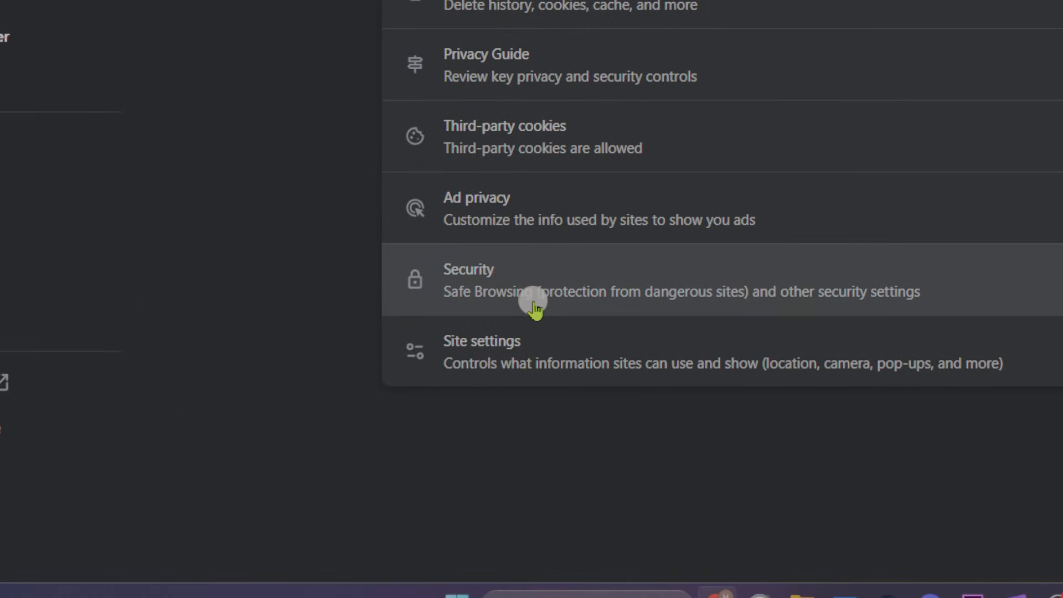
- Enable Use secure DNS in Security settings with Google (Public DNS) as provider
{"action": "left_click", "coordinate": [535, 288]}
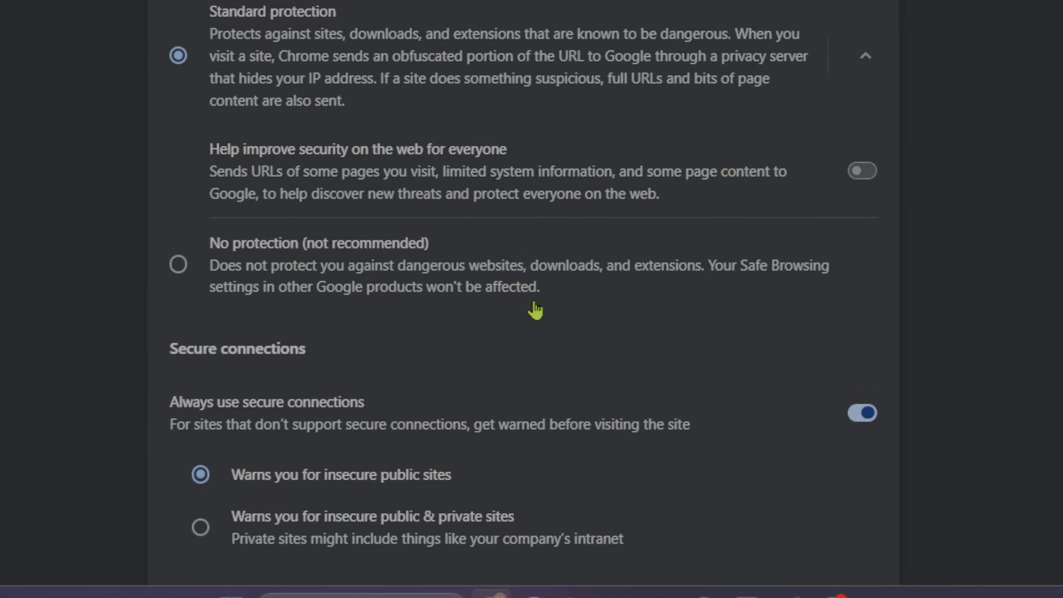
{"action": "scroll", "scroll_direction": "down", "scroll_amount": 3}
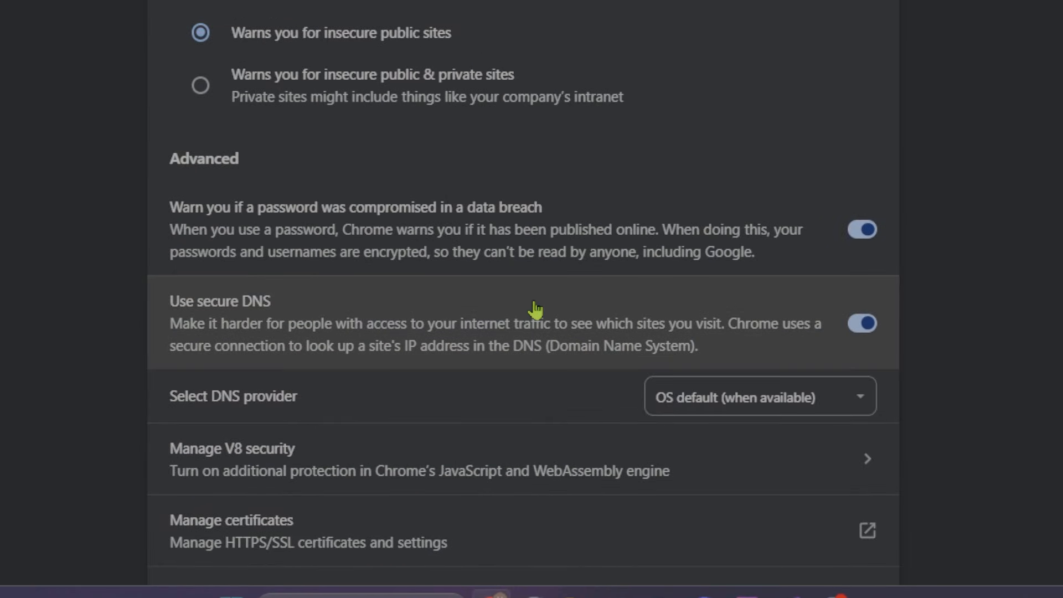
{"action": "left_click", "coordinate": [862, 323]}
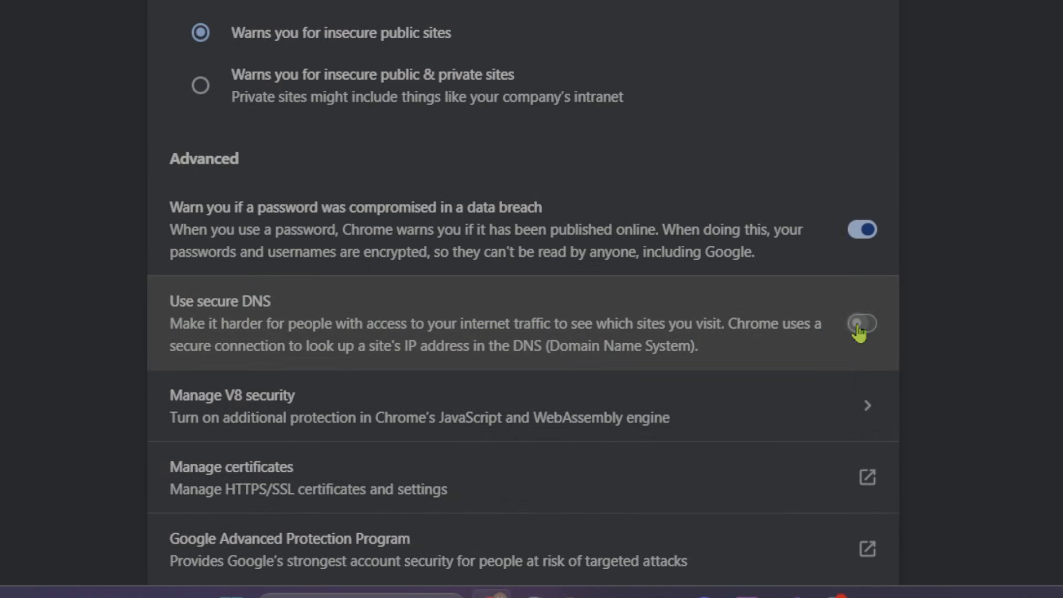
{"action": "left_click", "coordinate": [862, 324]}
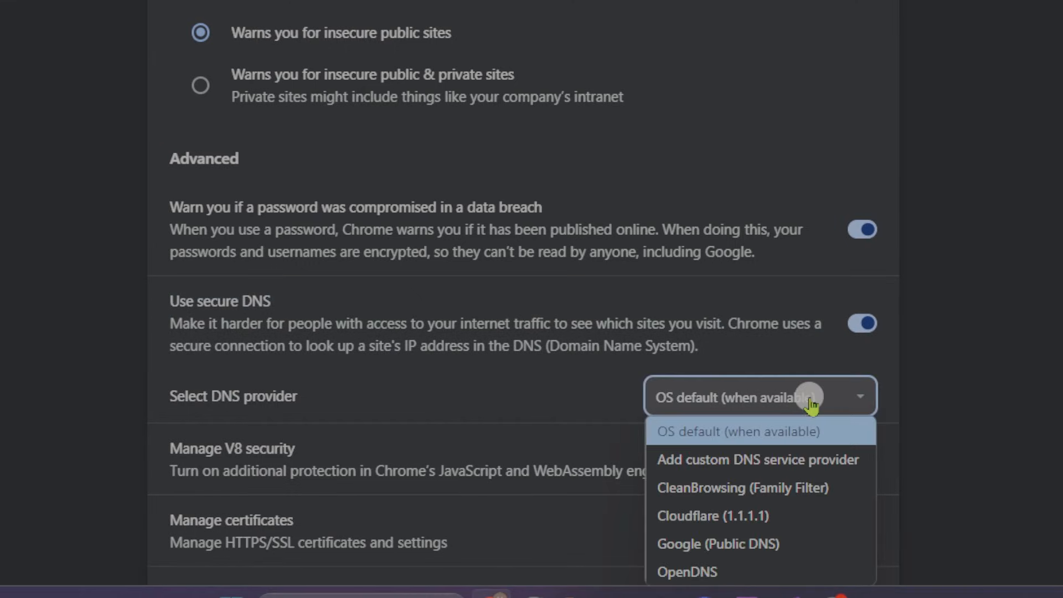
{"action": "left_click", "coordinate": [718, 544]}
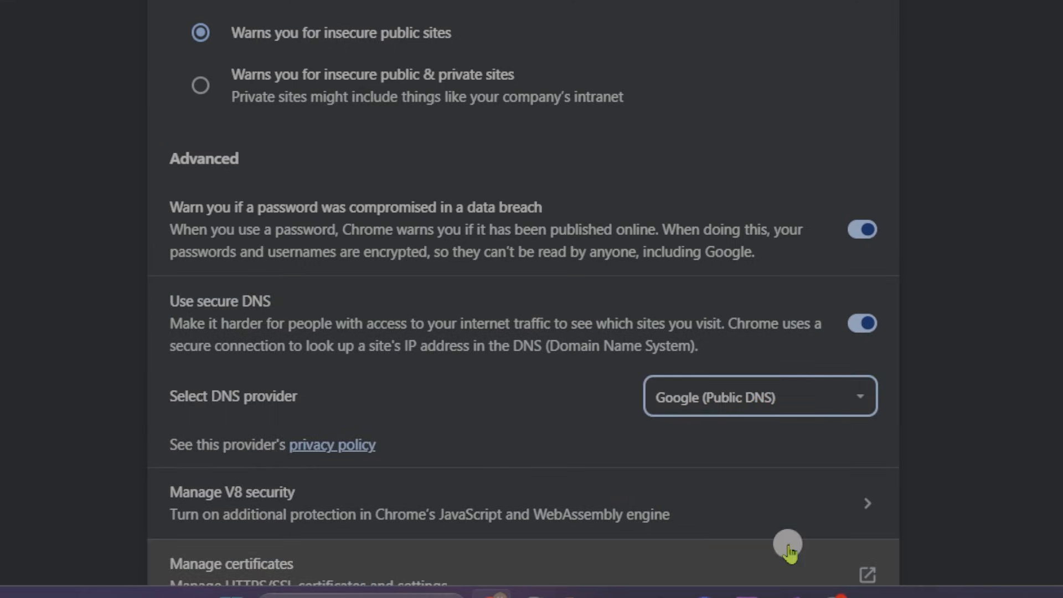
{"action": "mouse_move", "coordinate": [784, 523]}
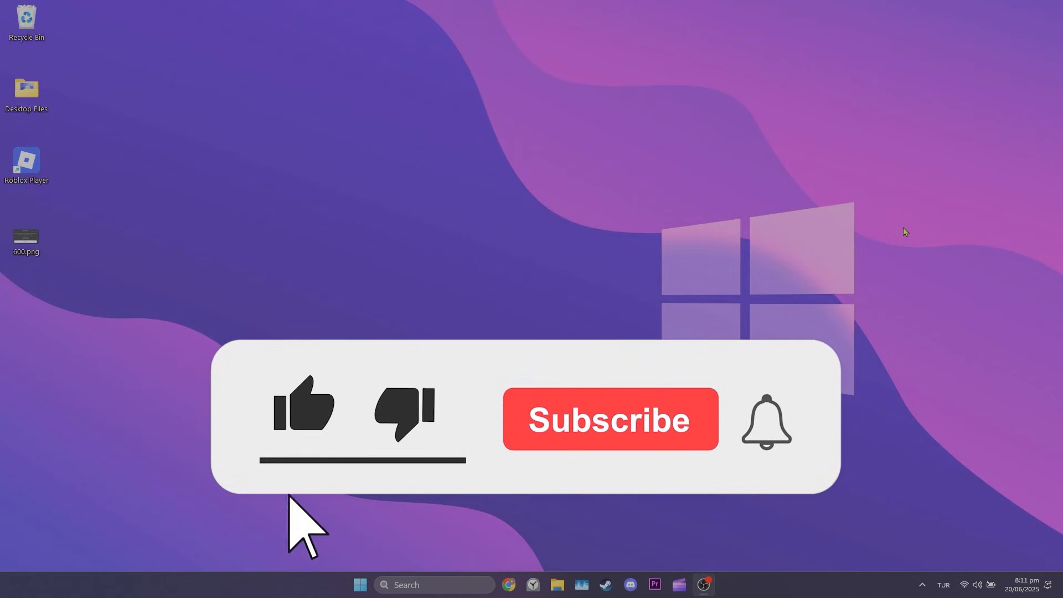
- Close the Chrome window to return to the Windows desktop
{"action": "left_click", "coordinate": [304, 411]}
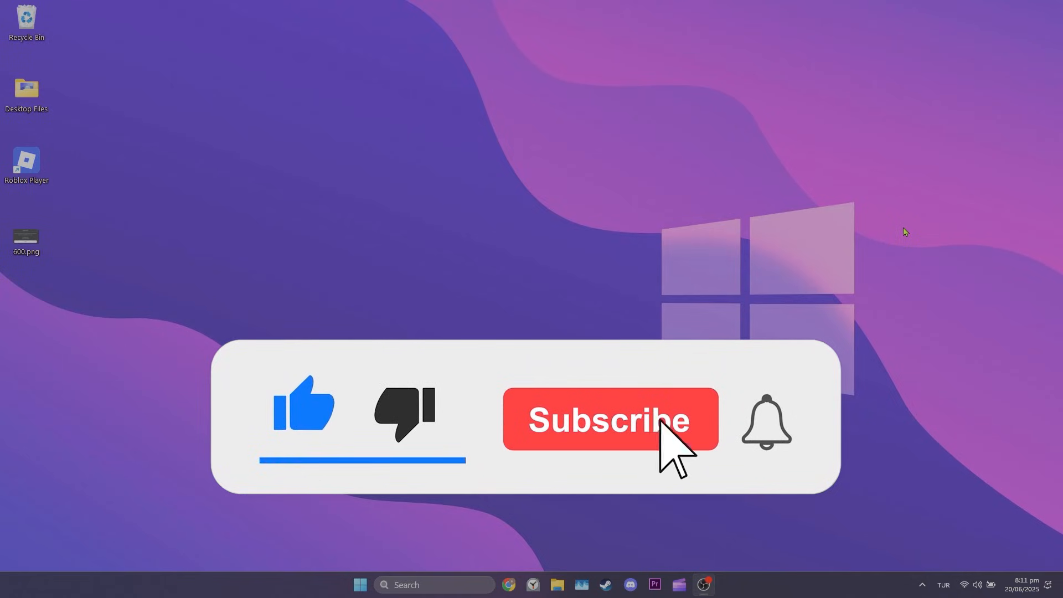